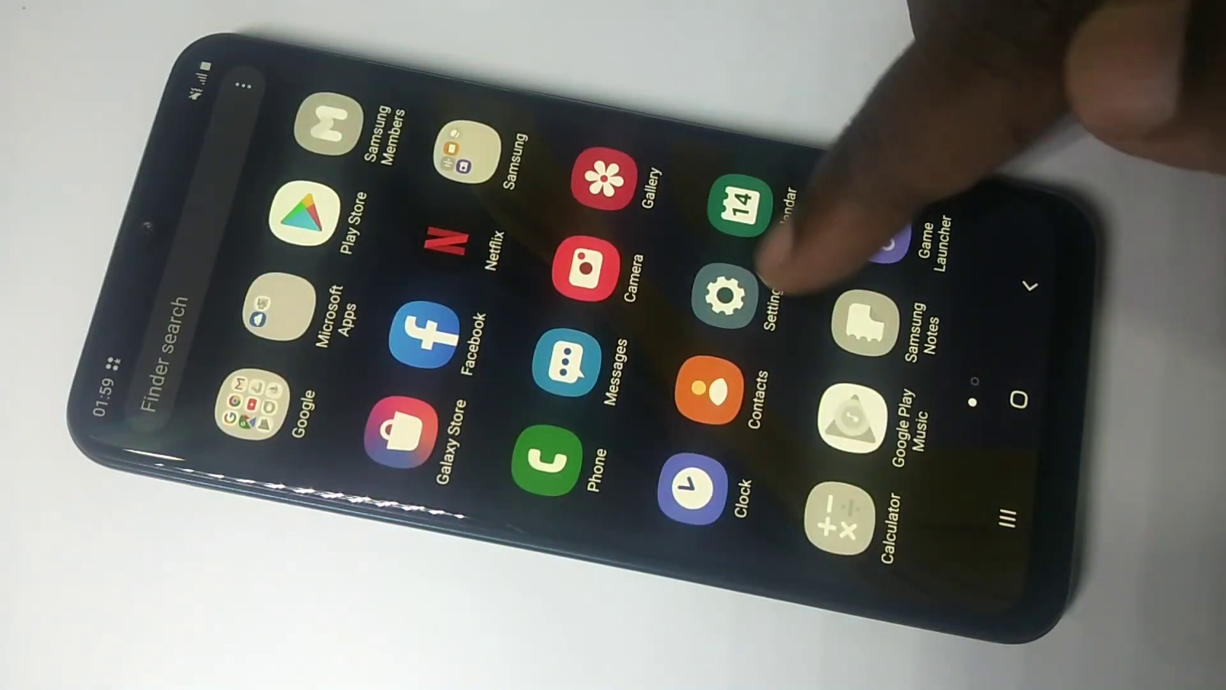
Step: Launch the Settings app and go to the About phone page
click(728, 297)
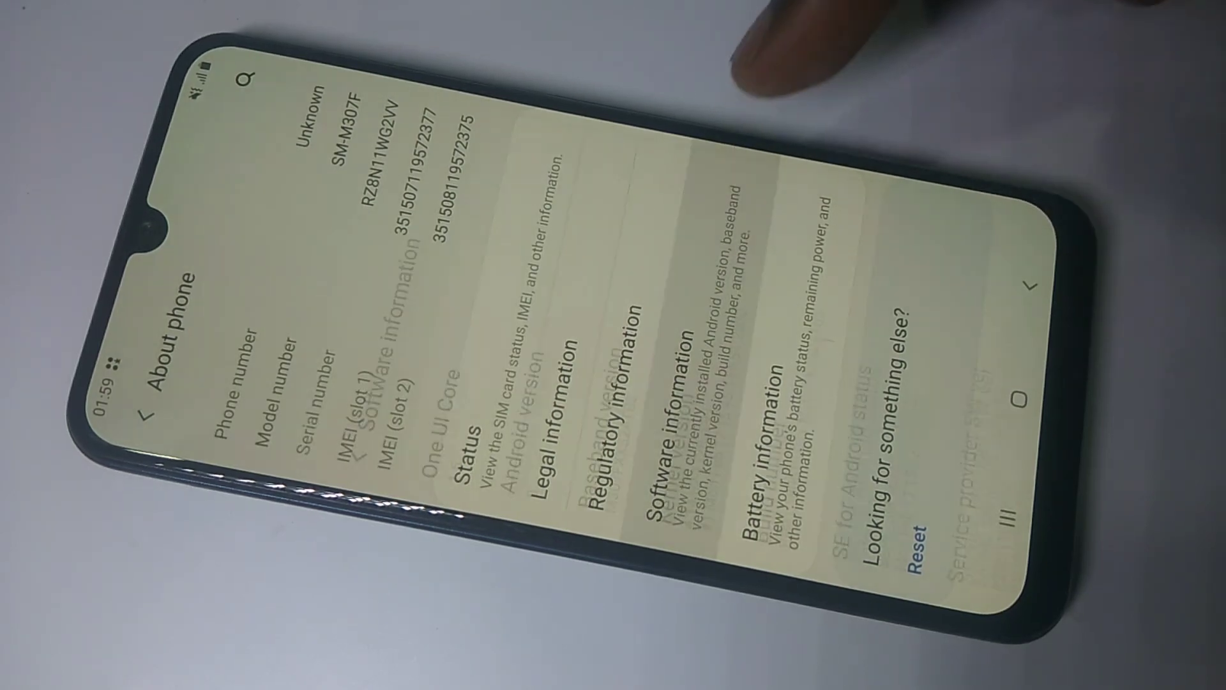
Step: Tap Build number under Software information toward unlocking developer mode, then return to About phone
click(649, 368)
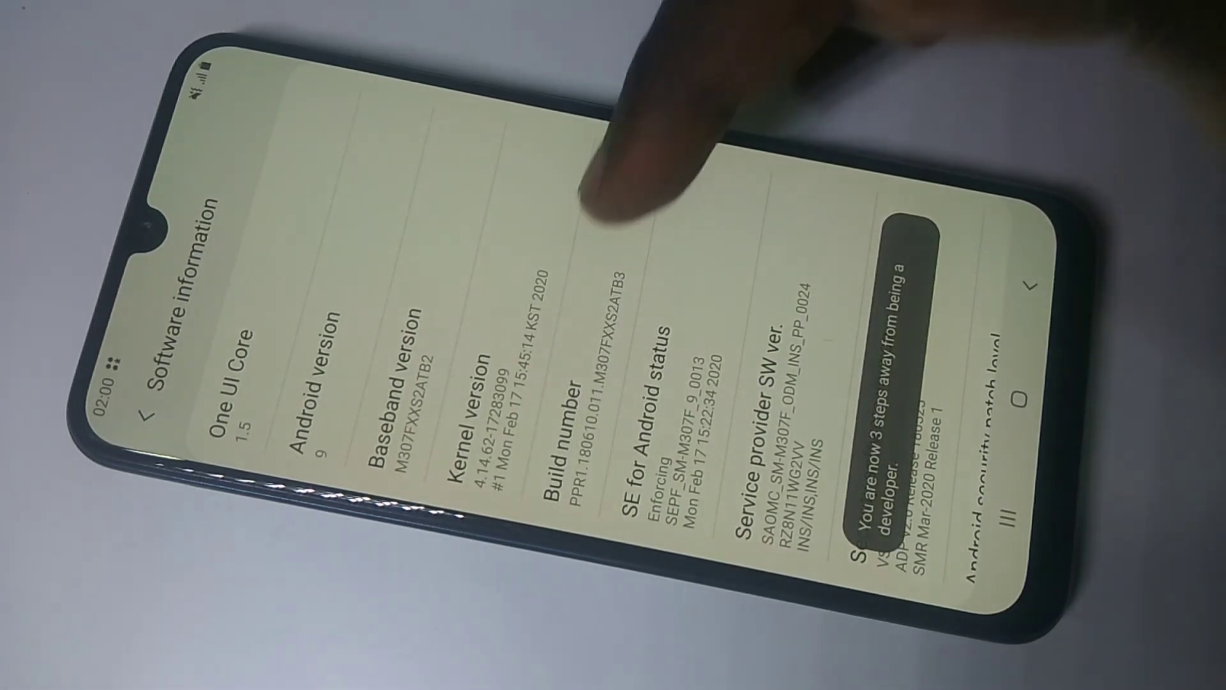
click(564, 407)
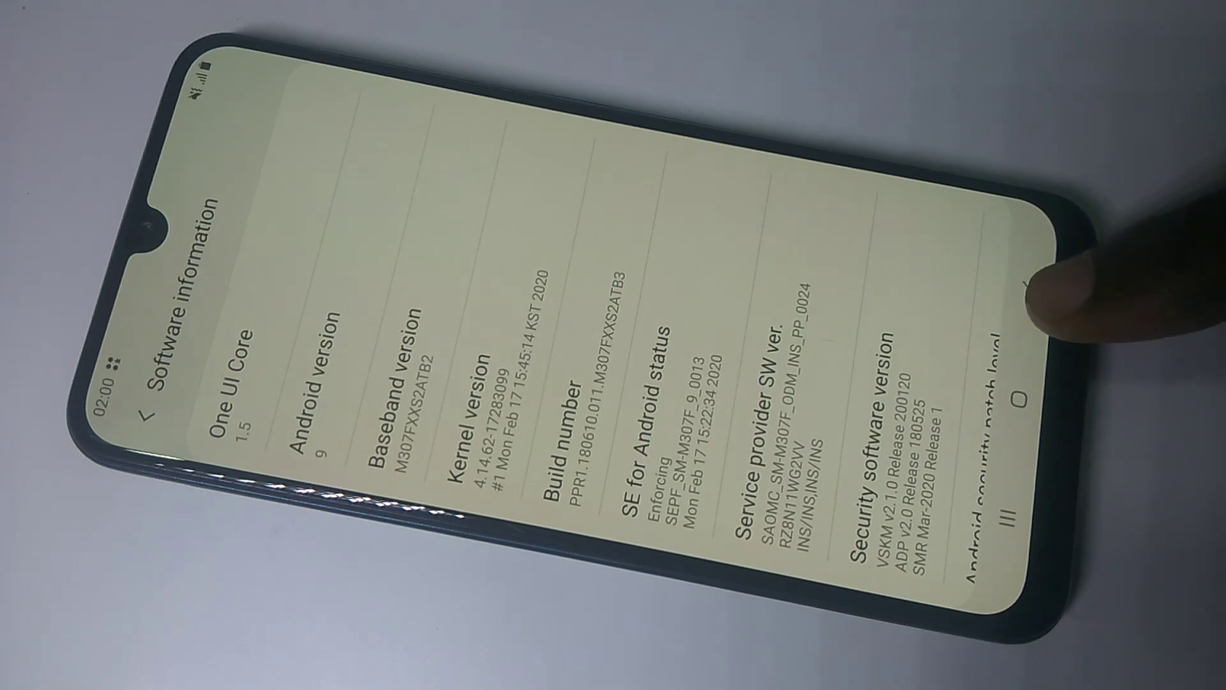
click(145, 410)
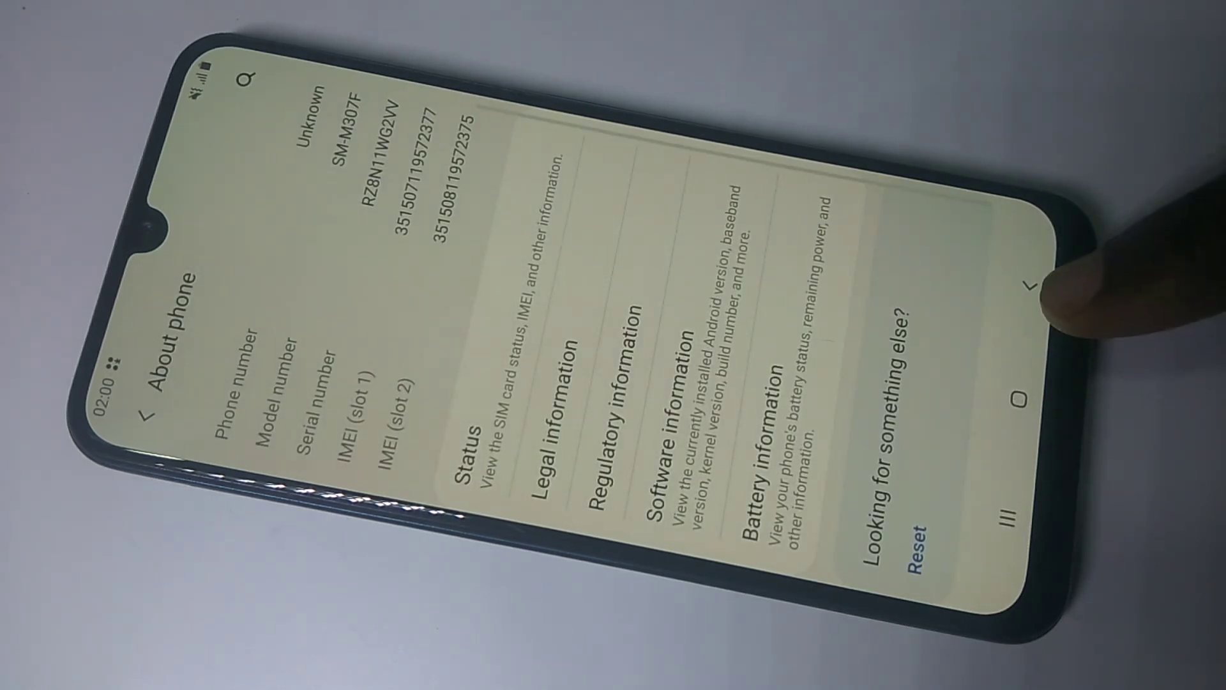
Step: Go back to the main Settings list and open Developer options at the bottom
click(145, 410)
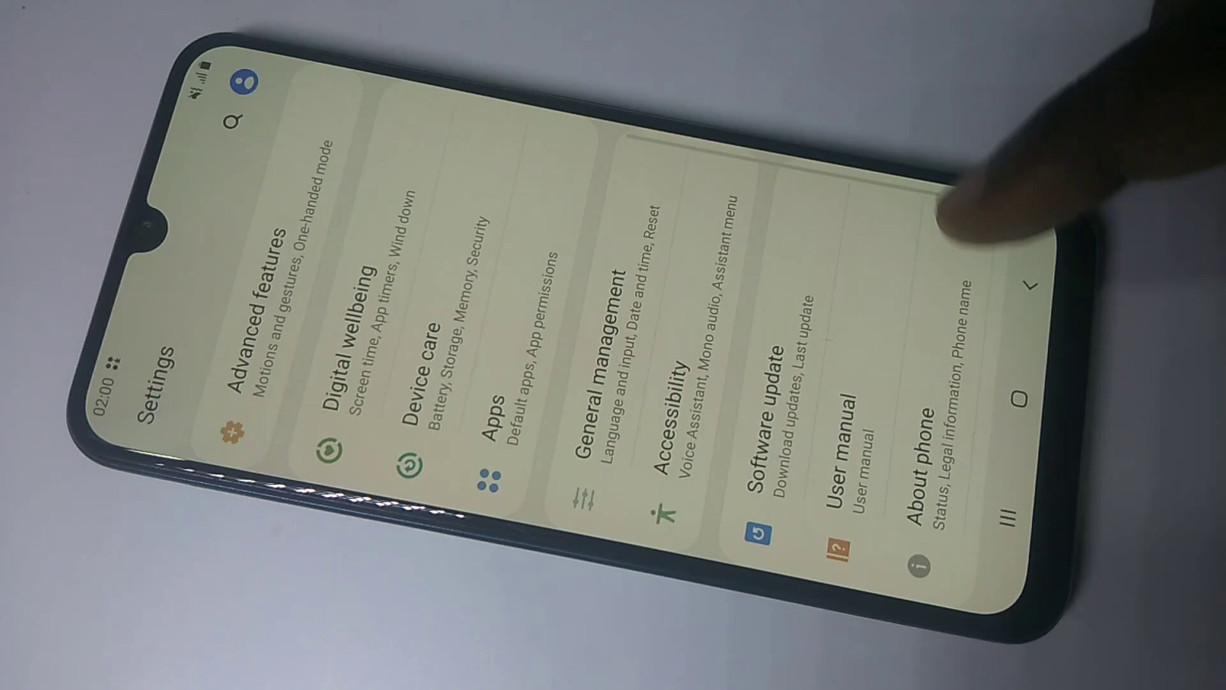
scroll(down, 3)
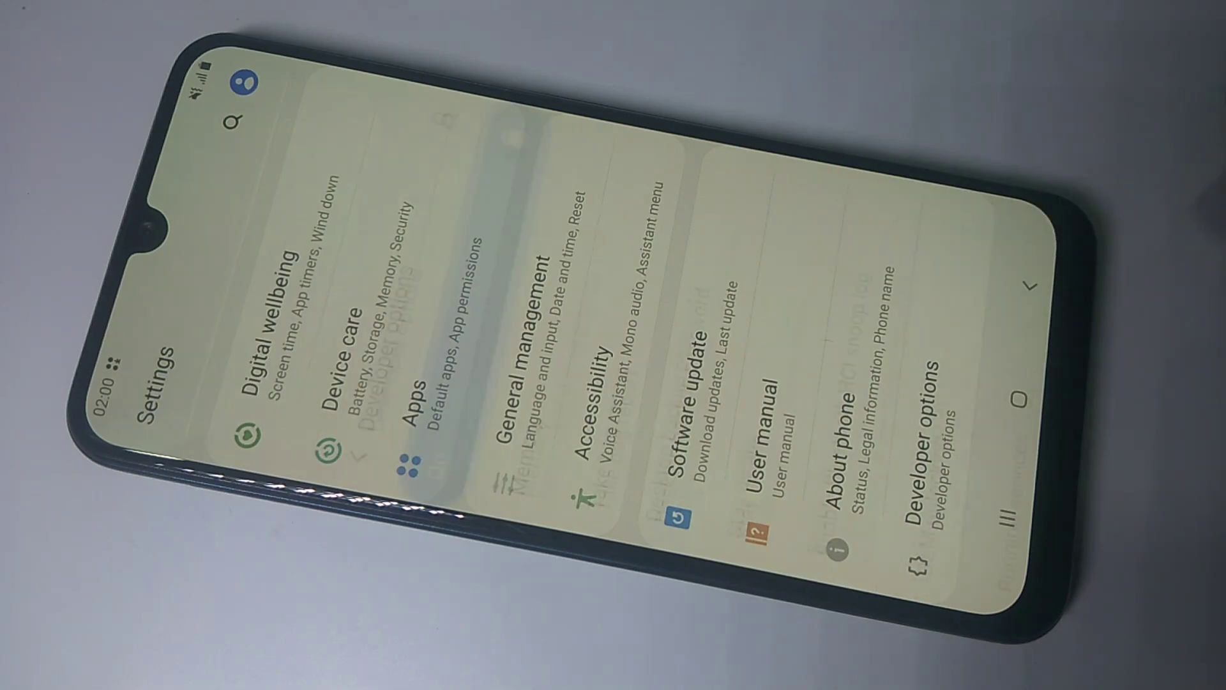
click(927, 438)
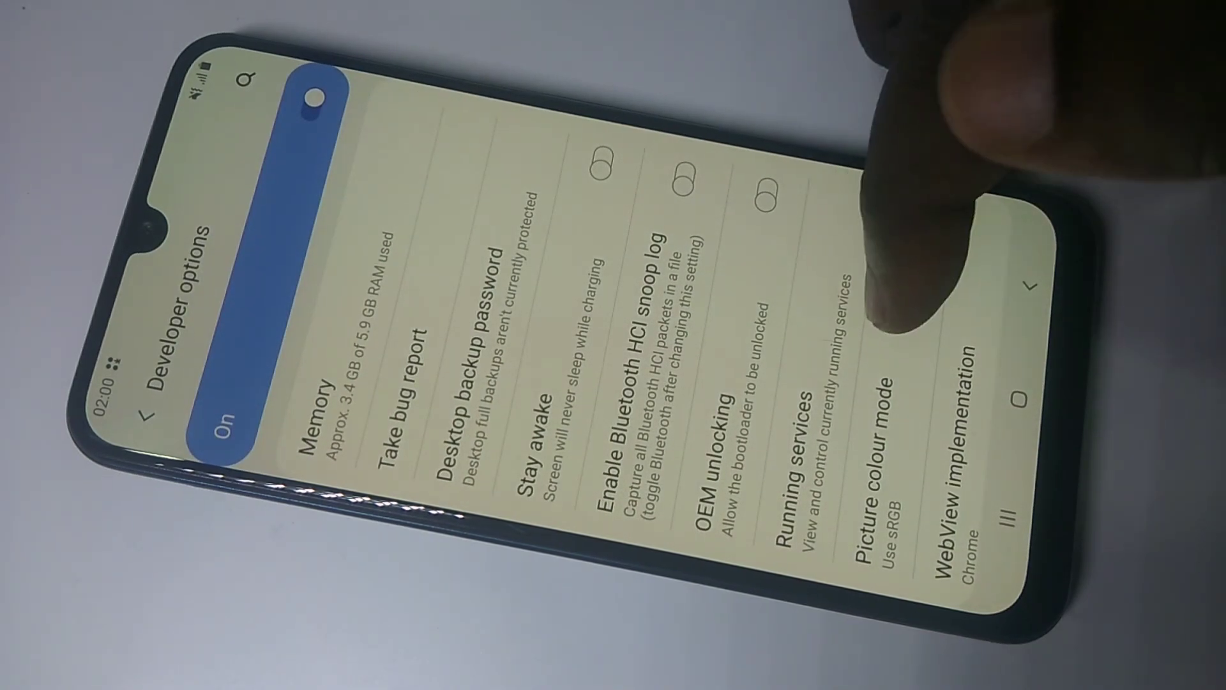
Step: Scroll to the Debugging section and tap the USB debugging toggle
scroll(down, 3)
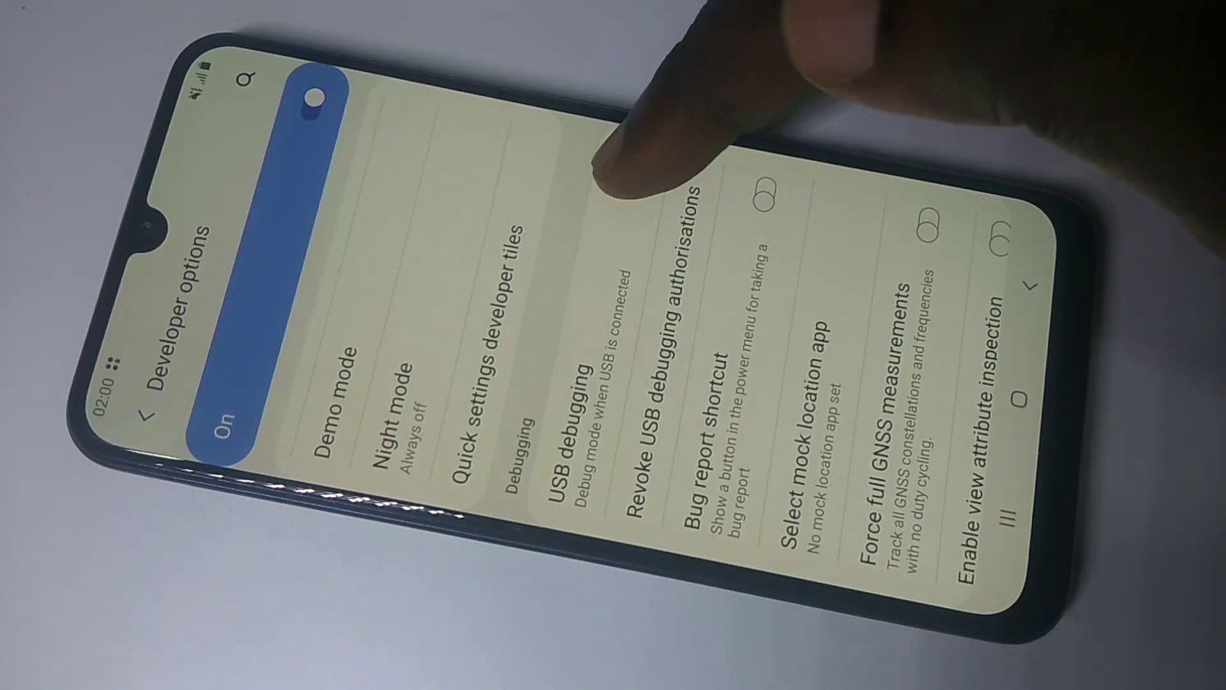
click(759, 202)
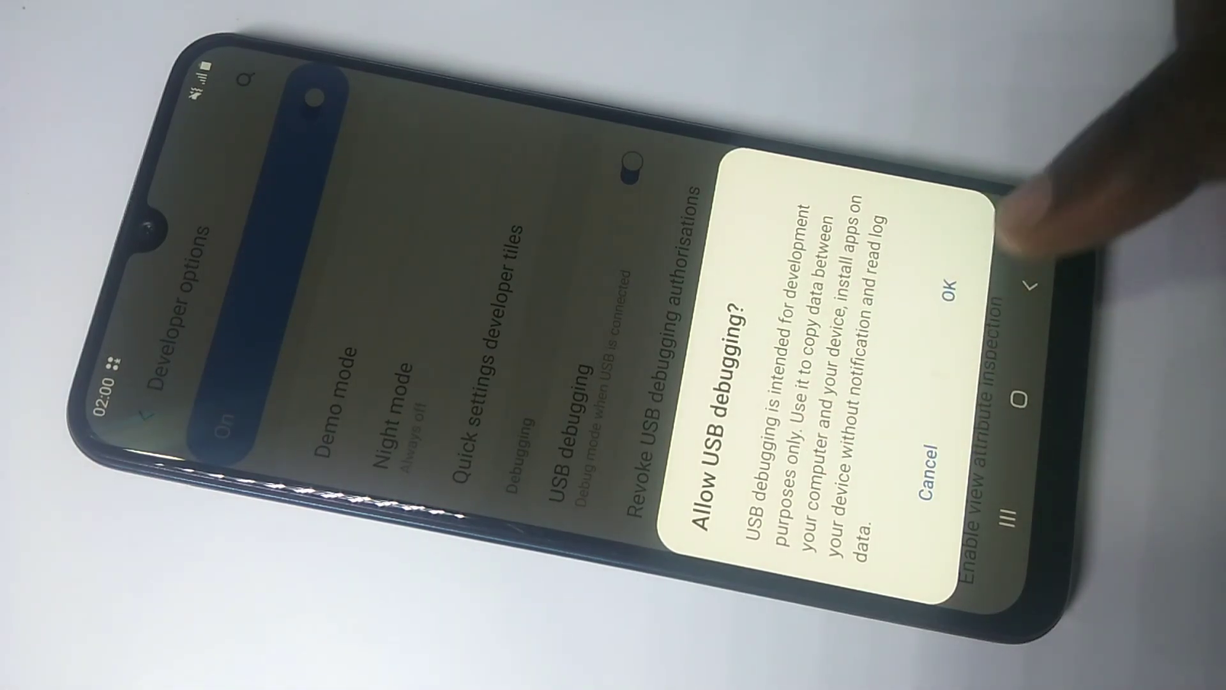
Step: Confirm Allow USB debugging with OK, then switch USB debugging off
click(954, 284)
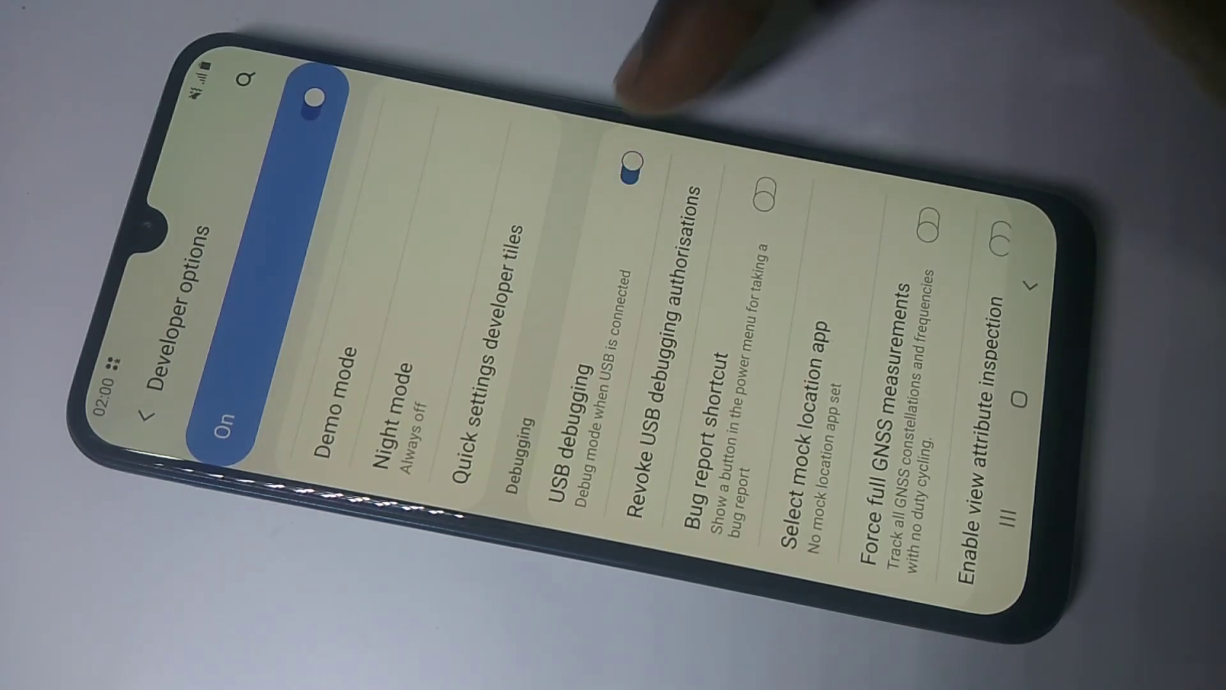
click(634, 164)
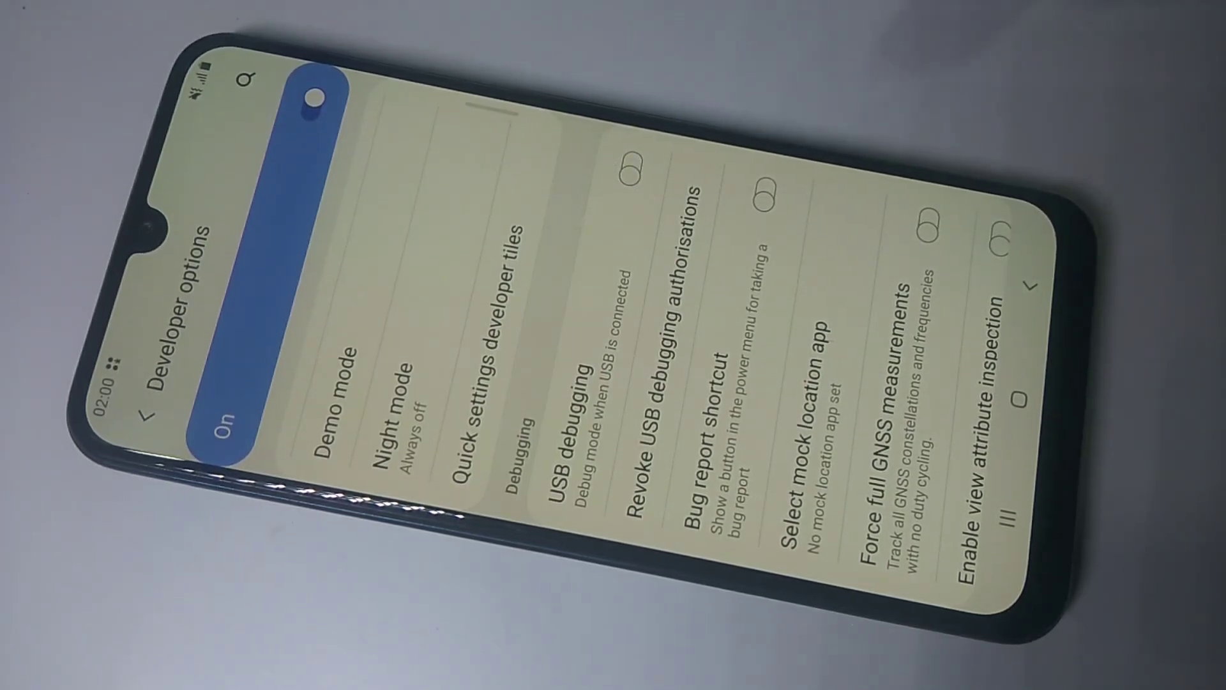